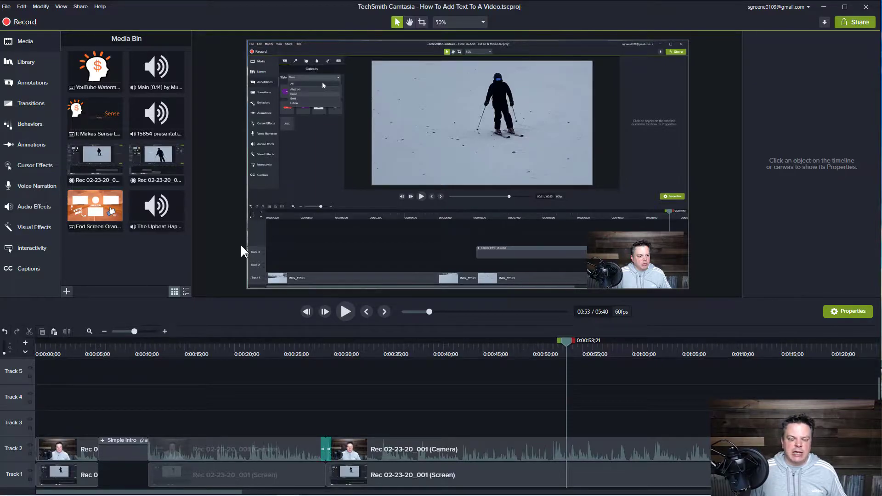
{"action": "mouse_move", "coordinate": [85, 51]}
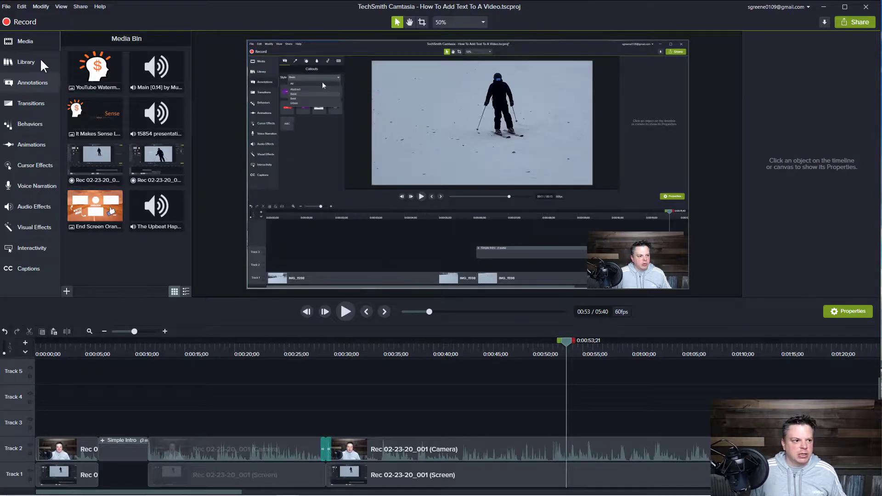
- Save the project as How To Add Text To A Video.tscproj, replacing the existing copy
{"action": "left_click", "coordinate": [7, 6]}
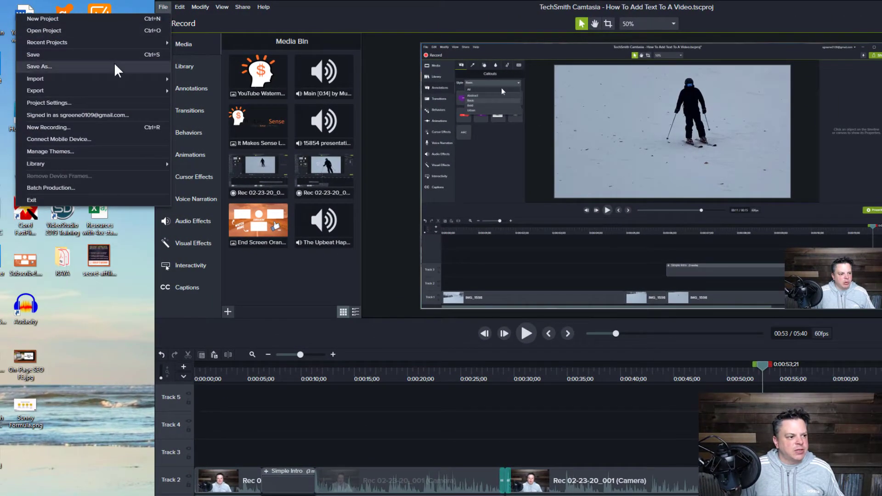
{"action": "left_click", "coordinate": [38, 66]}
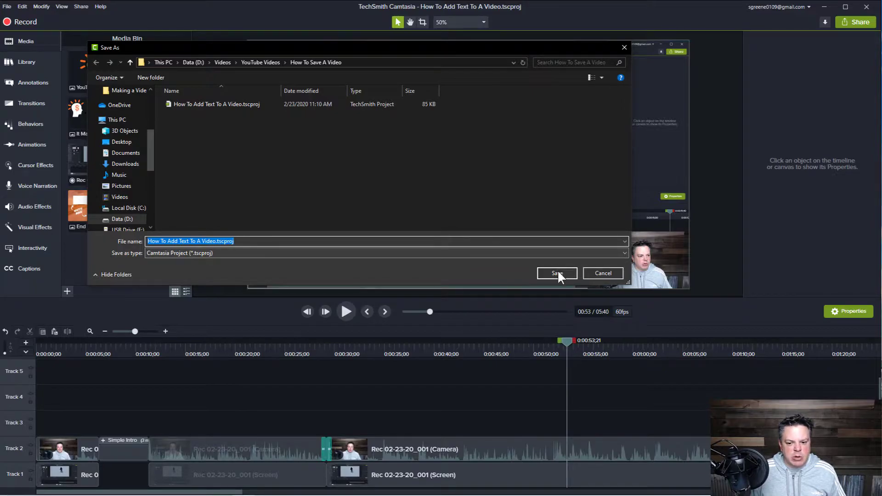
{"action": "left_click", "coordinate": [557, 273]}
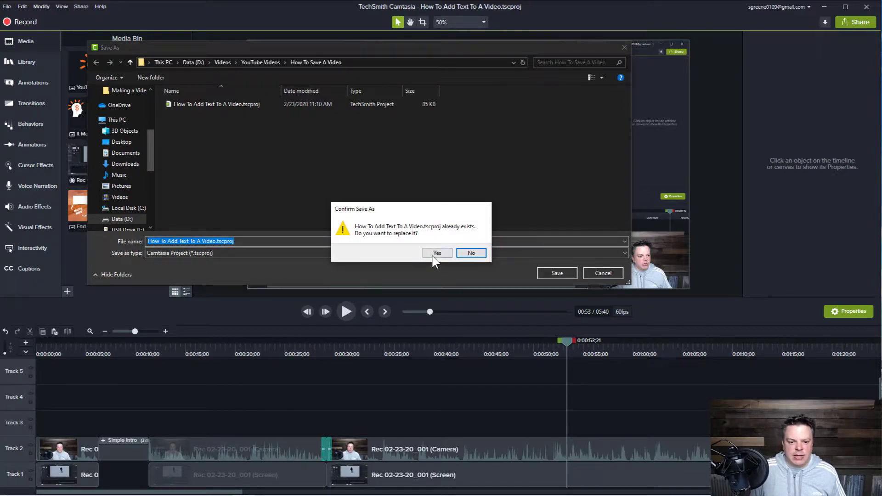
{"action": "left_click", "coordinate": [437, 253]}
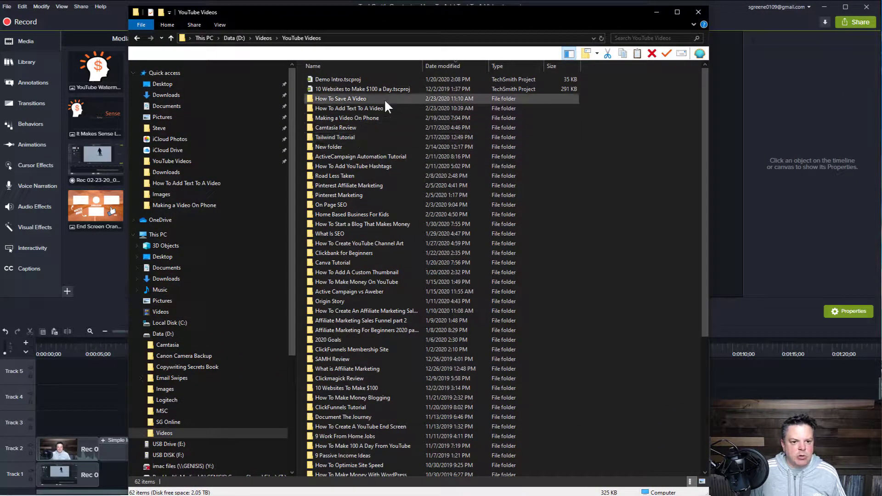
- Browse YouTube Videos and enter the How To Save A Video folder
{"action": "left_click", "coordinate": [330, 302]}
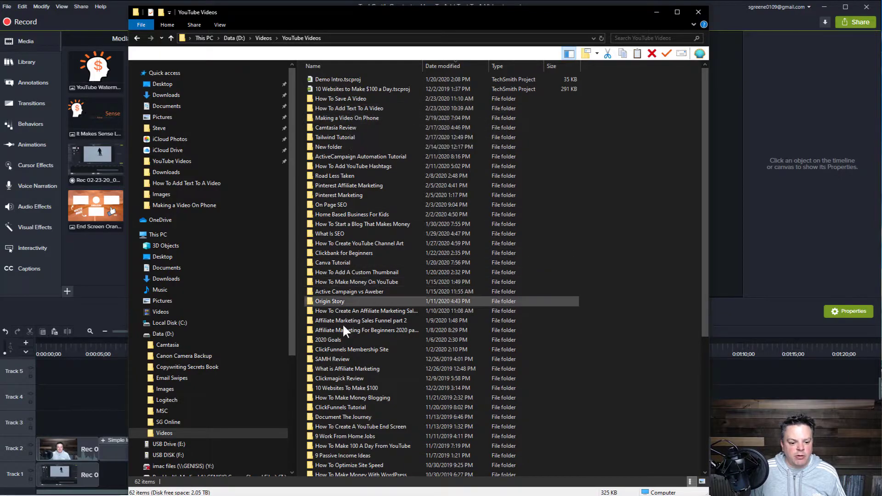
{"action": "left_click", "coordinate": [362, 320]}
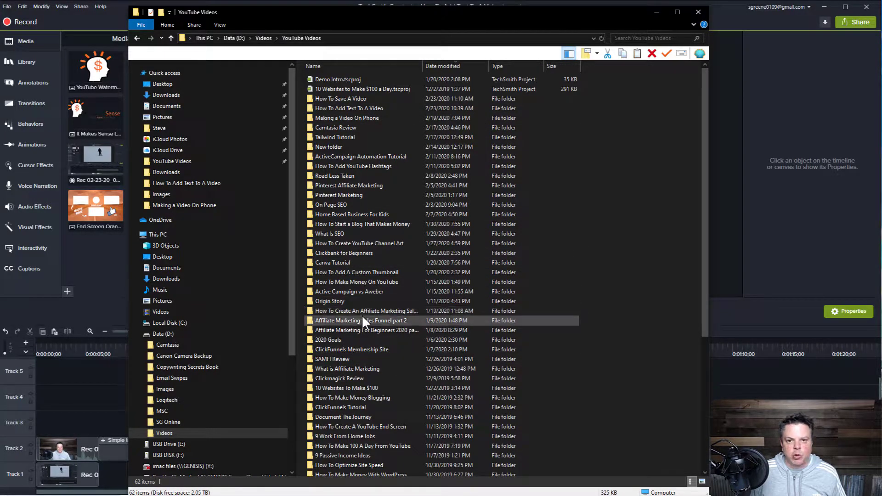
{"action": "left_click", "coordinate": [340, 99]}
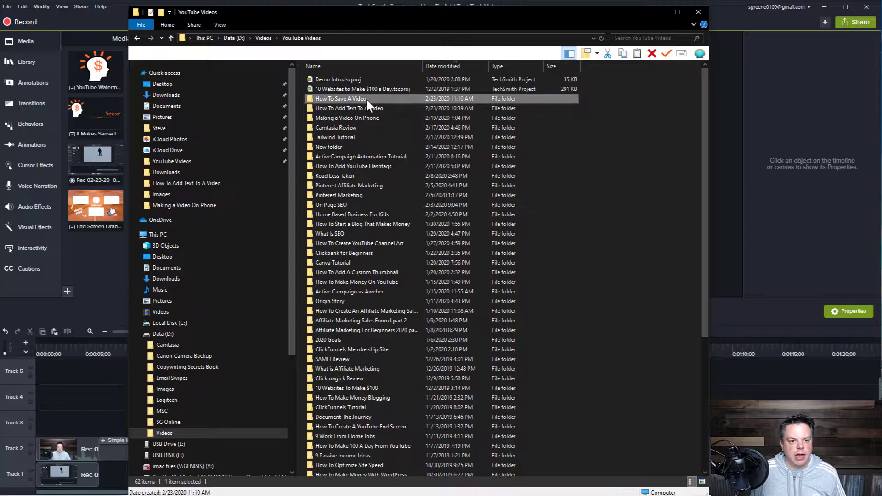
{"action": "double_click", "coordinate": [340, 99]}
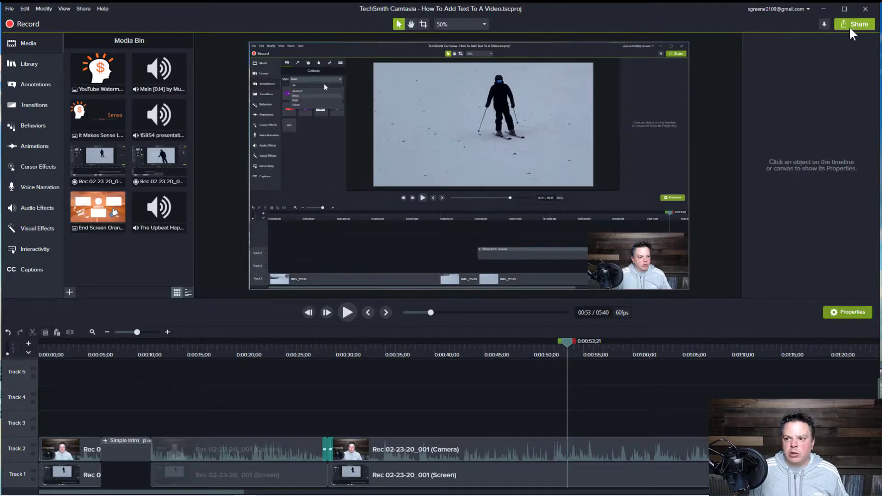
{"action": "mouse_move", "coordinate": [854, 24]}
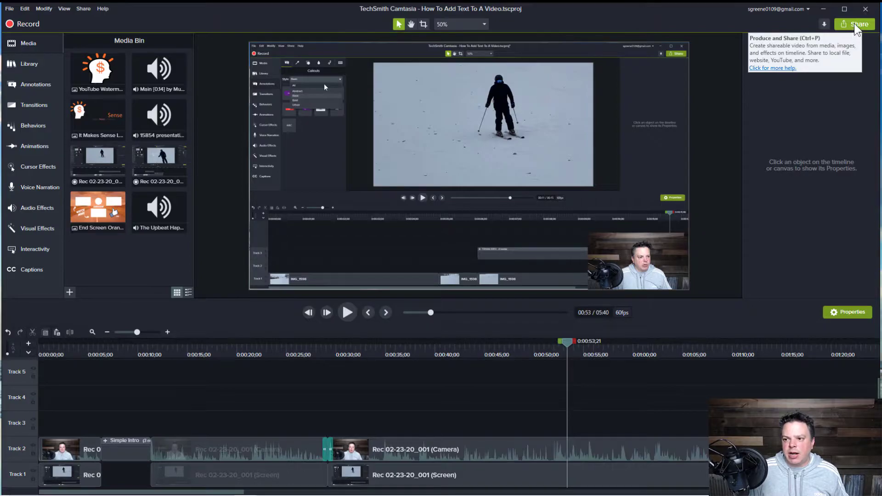
- Launch the Production Wizard via the Share button
{"action": "left_click", "coordinate": [854, 24]}
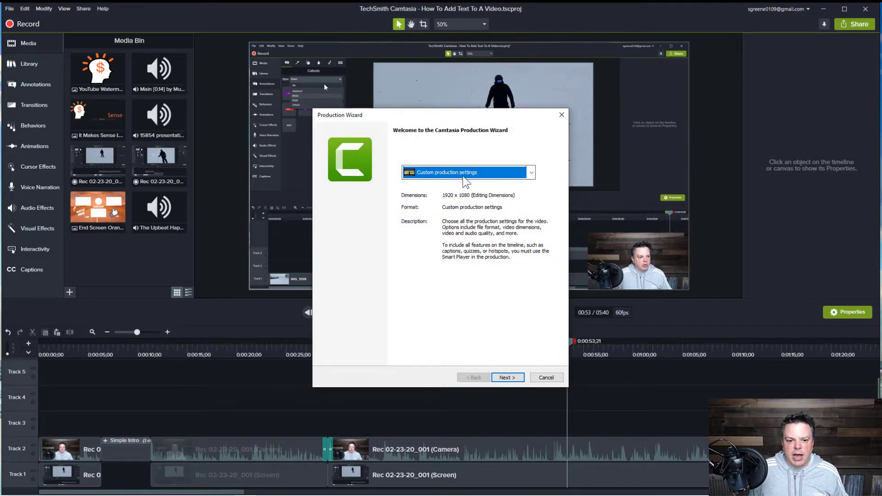
- Pick the MP4 only (up to 720p) preset and continue to the output step
{"action": "left_click", "coordinate": [530, 172]}
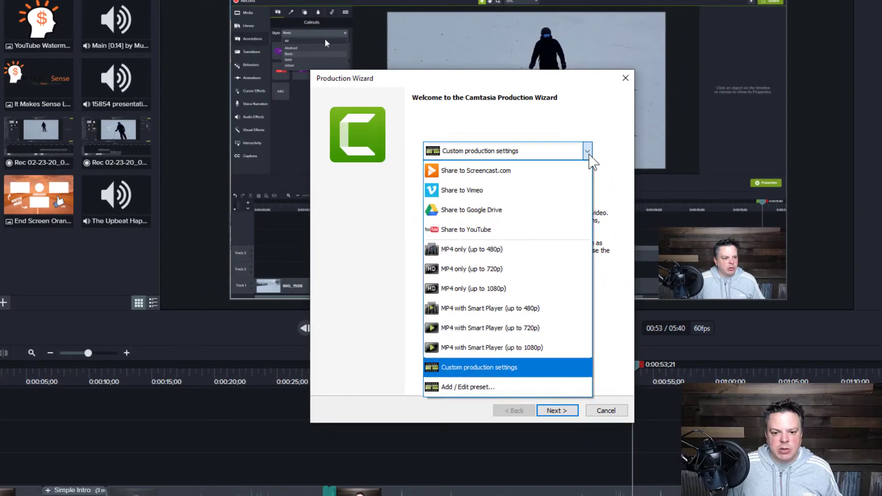
{"action": "mouse_move", "coordinate": [546, 229]}
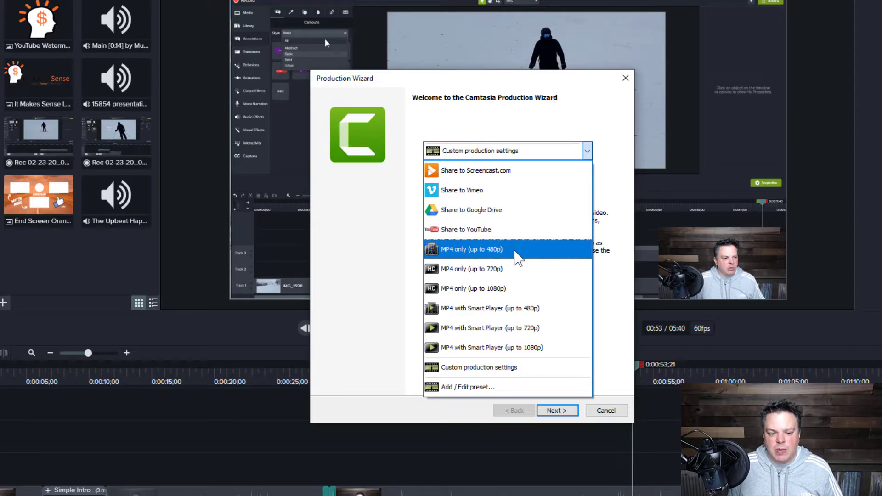
{"action": "mouse_move", "coordinate": [505, 269]}
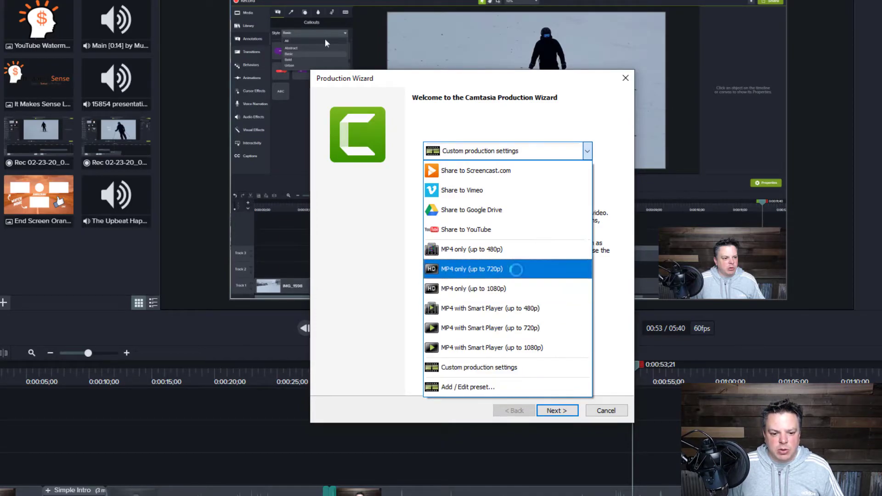
{"action": "left_click", "coordinate": [471, 269]}
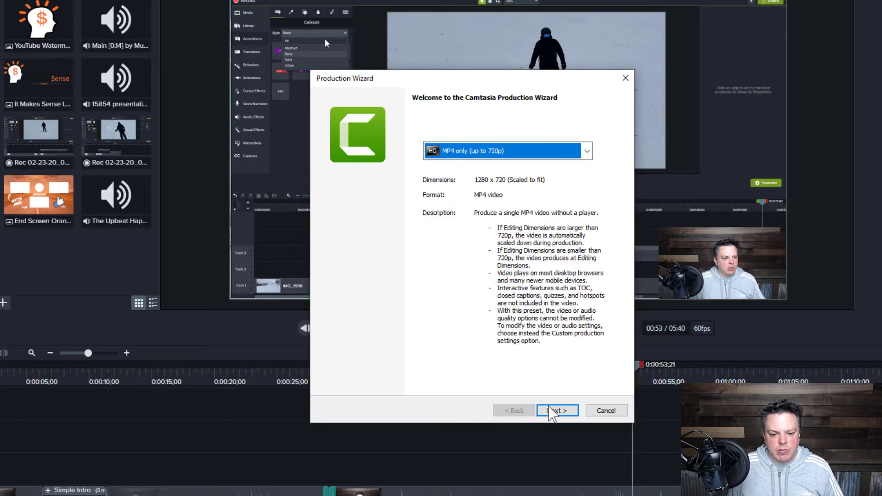
{"action": "left_click", "coordinate": [557, 410]}
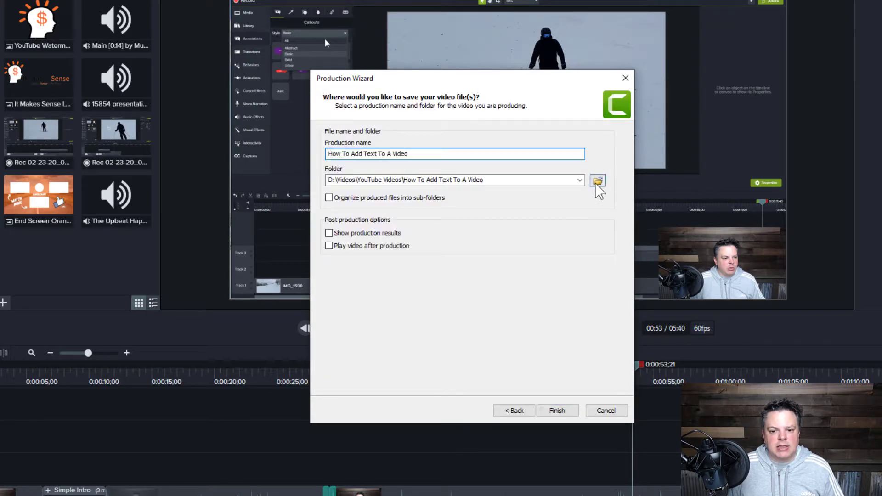
- Set How To Save A Video as the output folder and render the MP4
{"action": "left_click", "coordinate": [597, 180]}
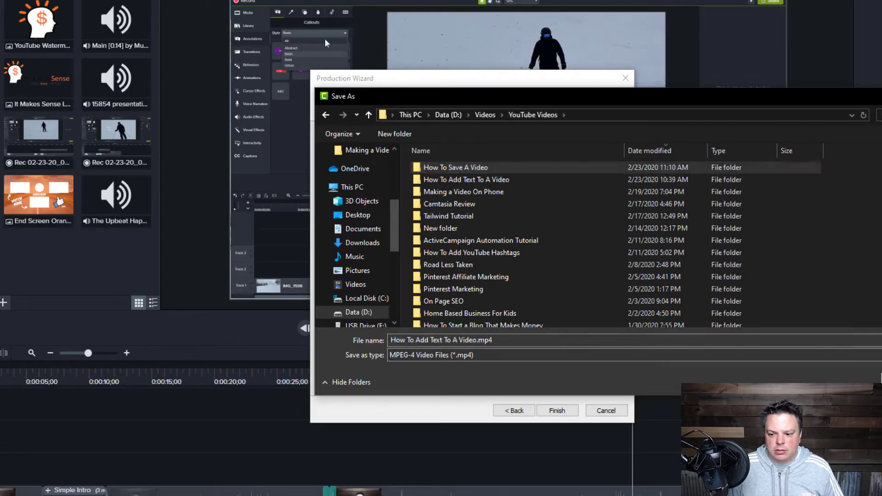
{"action": "double_click", "coordinate": [455, 168]}
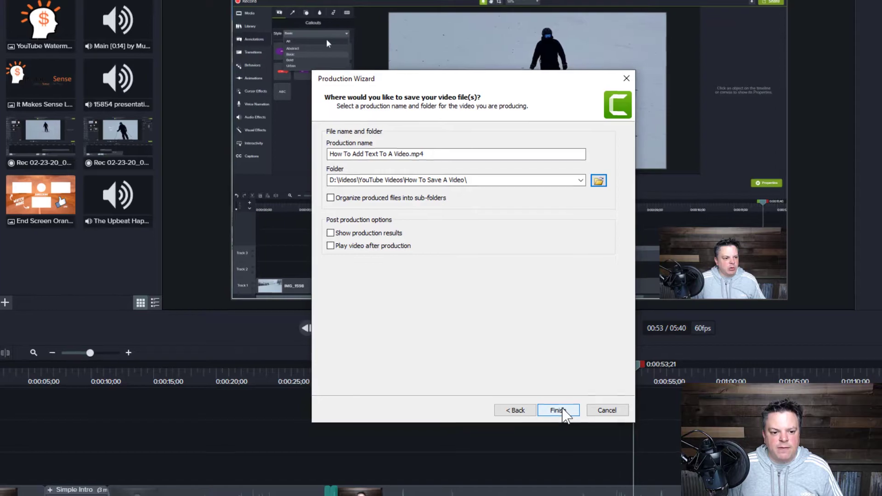
{"action": "left_click", "coordinate": [557, 410]}
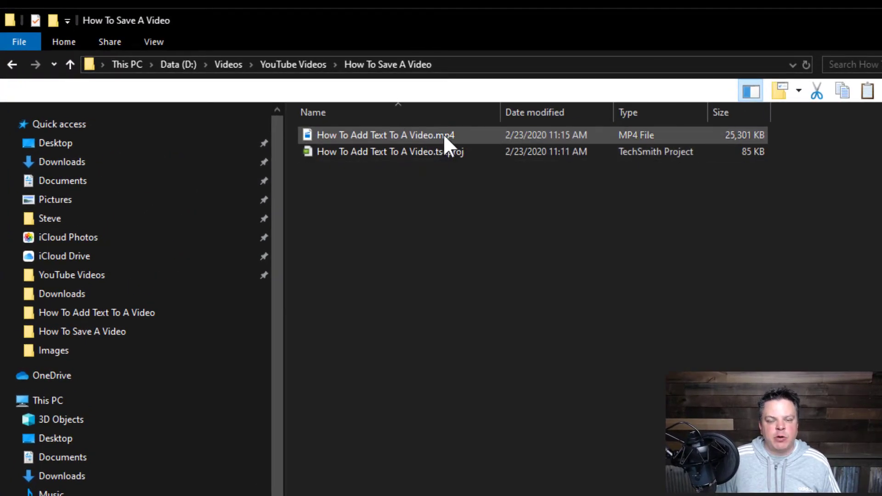
{"action": "mouse_move", "coordinate": [445, 141]}
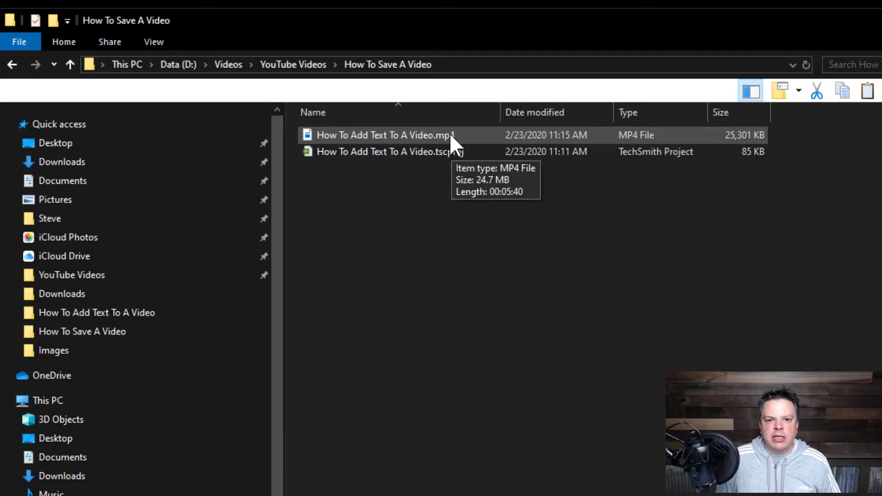
- Play How To Add Text To A Video.mp4 in Windows Media Player to check it
{"action": "right_click", "coordinate": [385, 135]}
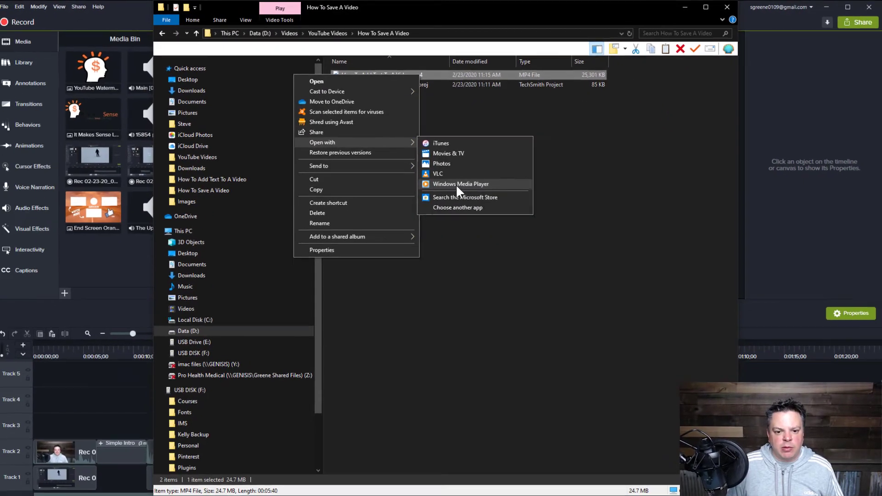
{"action": "left_click", "coordinate": [460, 184]}
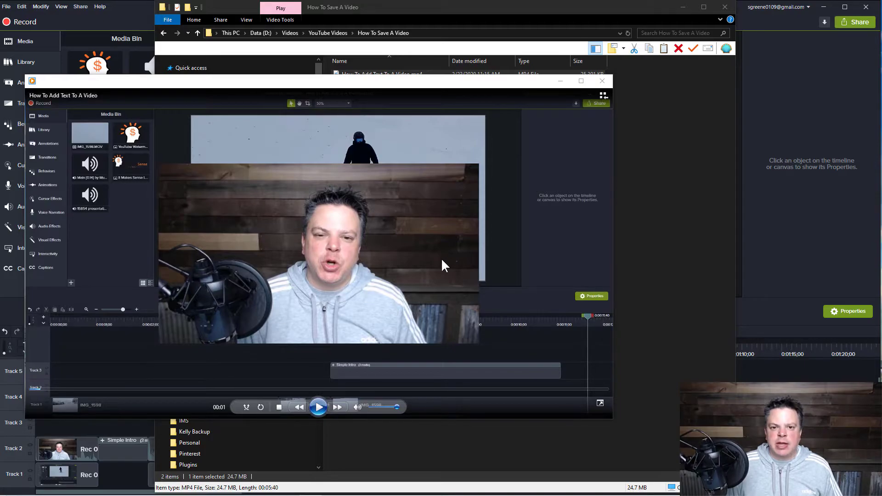
{"action": "mouse_move", "coordinate": [526, 278]}
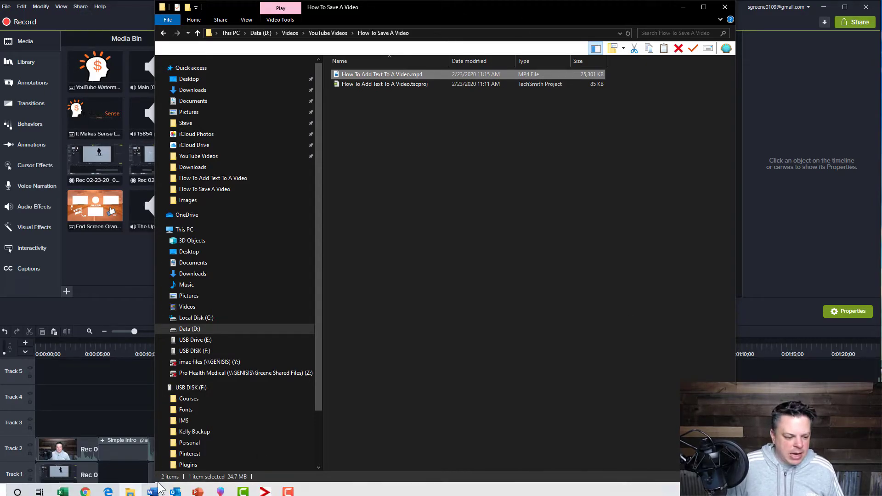
- Start a new video upload from the YouTube Create menu
{"action": "right_click", "coordinate": [83, 491]}
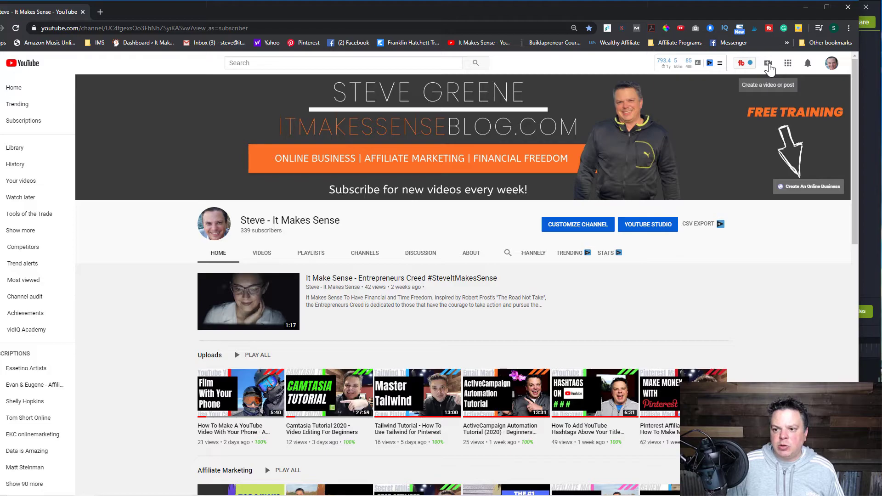
{"action": "left_click", "coordinate": [768, 63]}
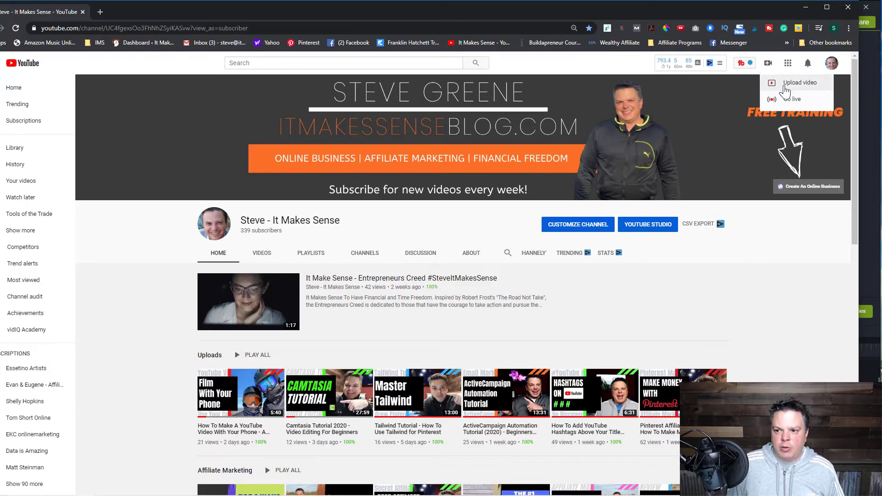
{"action": "left_click", "coordinate": [648, 224]}
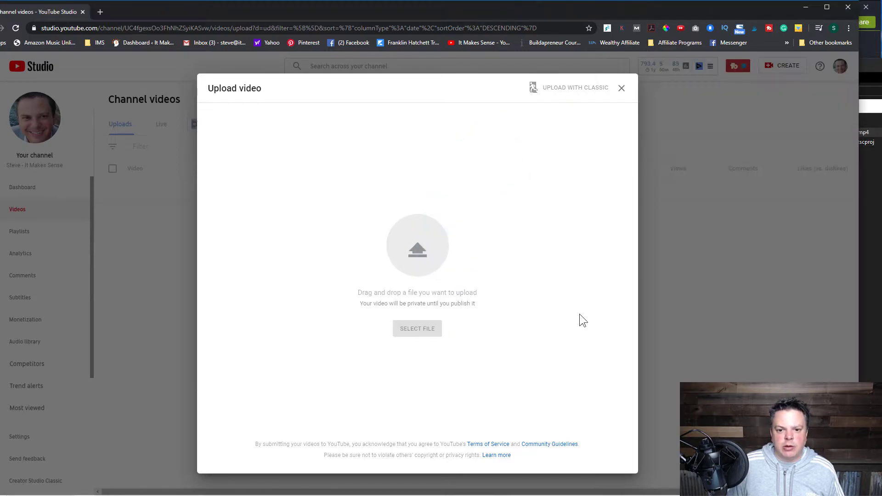
- Select How To Add Text To A Video.mp4 so it begins uploading as a draft
{"action": "left_click", "coordinate": [417, 329]}
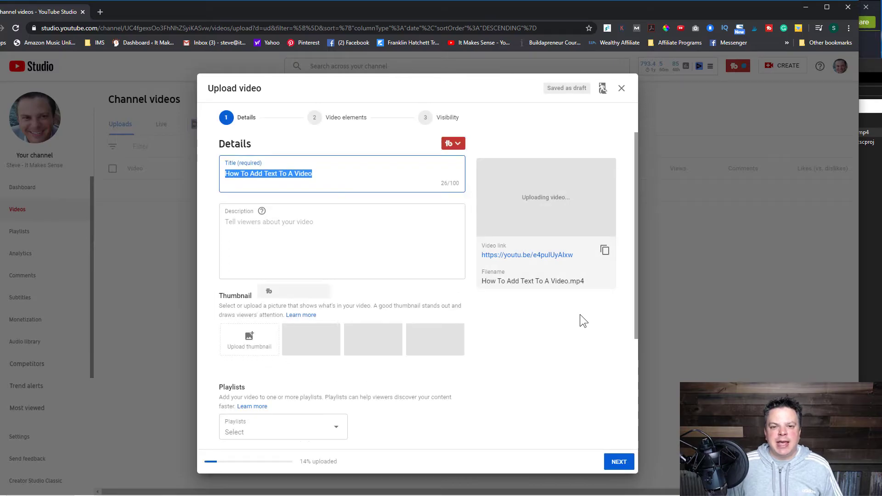